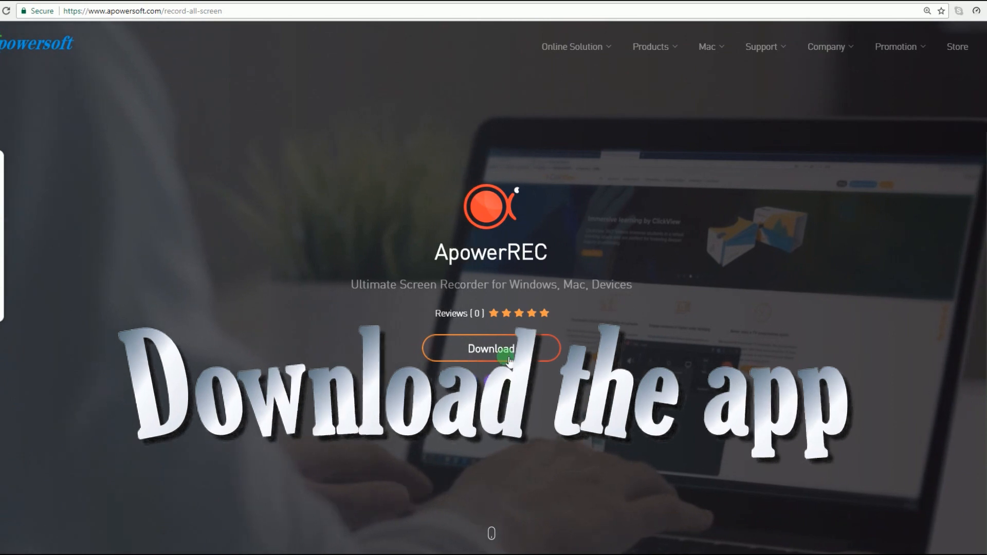
Step: Download and launch ApowerREC, then open its title-bar main menu
click(490, 348)
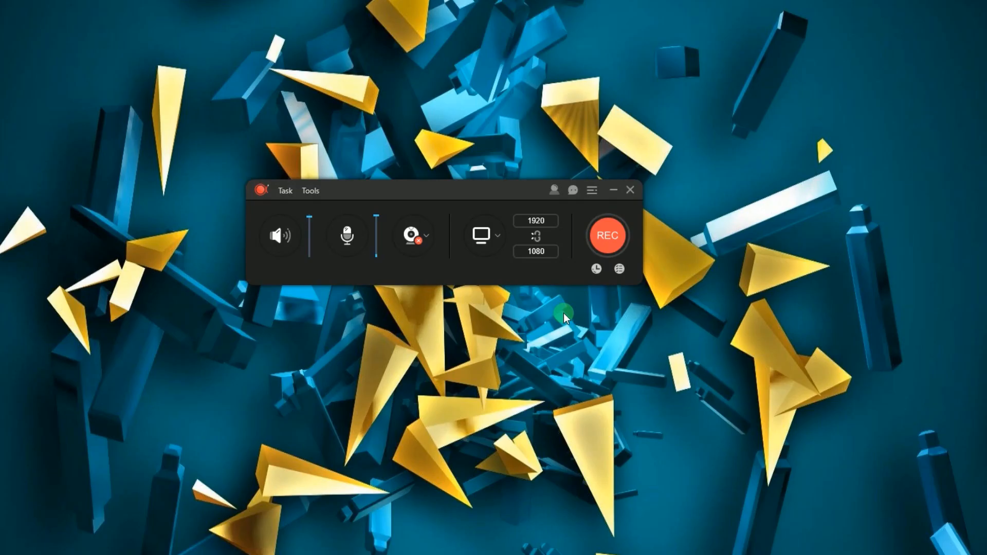
click(590, 190)
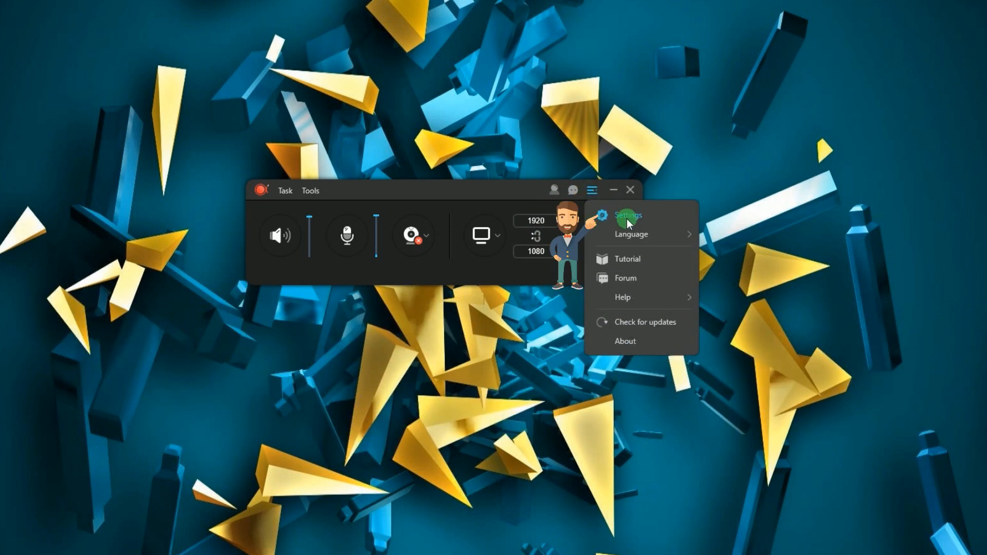
click(628, 215)
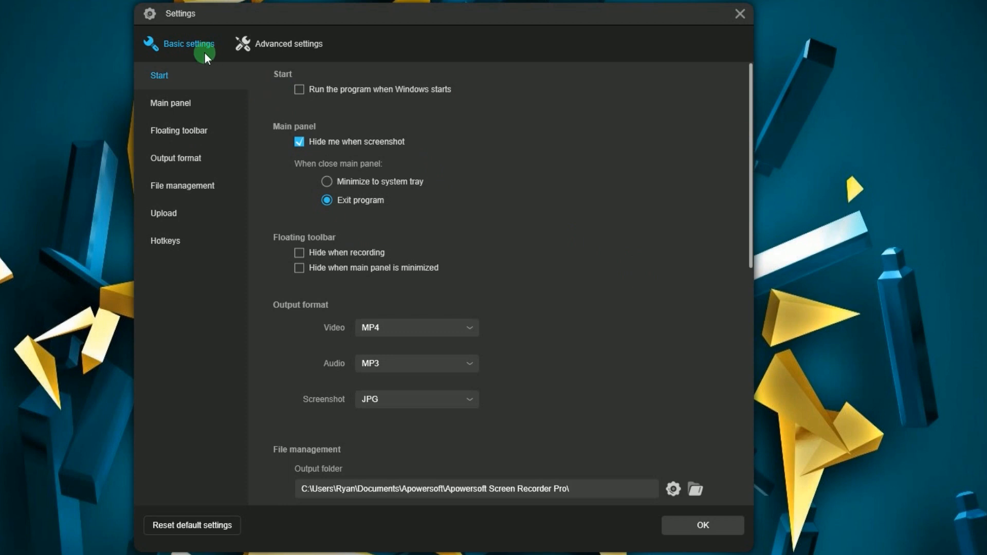
mouse_move(162, 87)
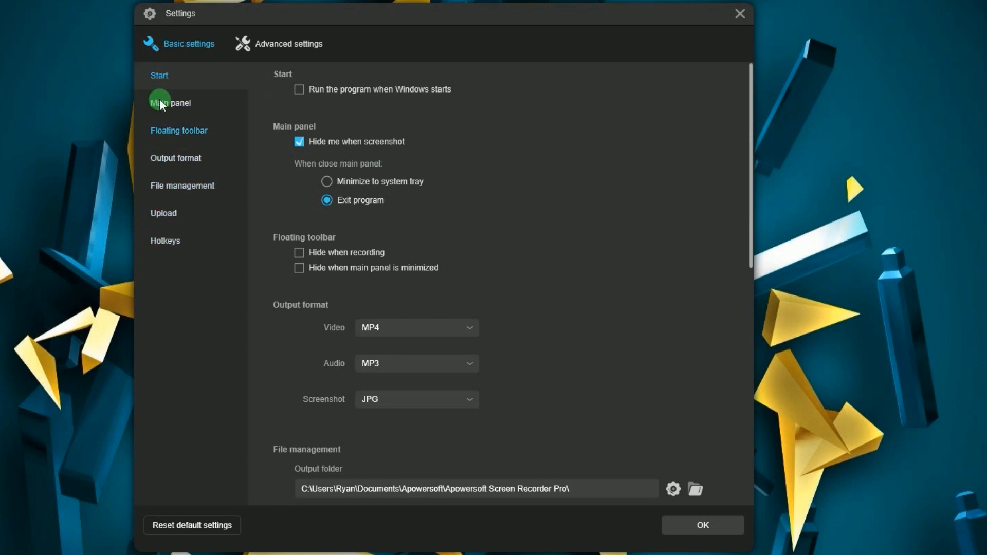
click(287, 45)
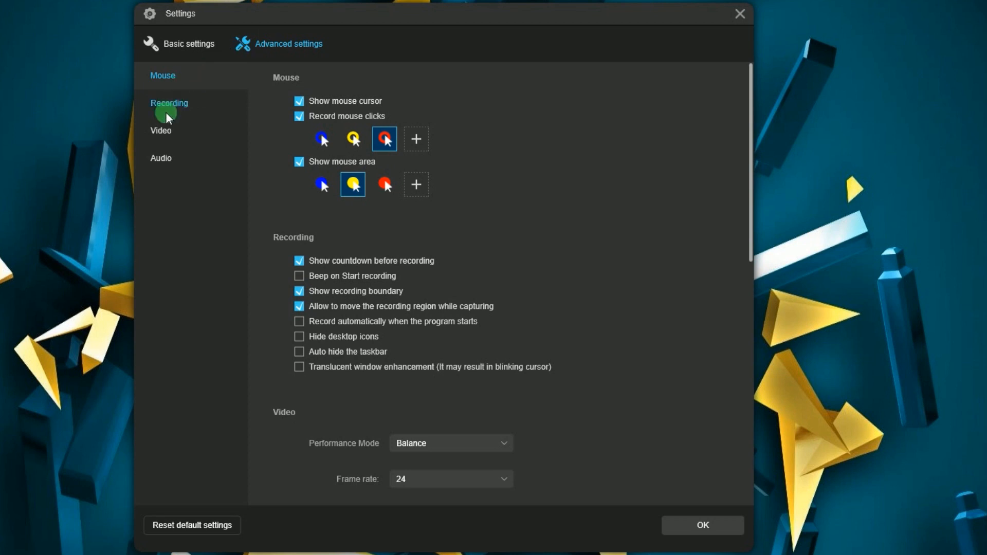
mouse_move(165, 165)
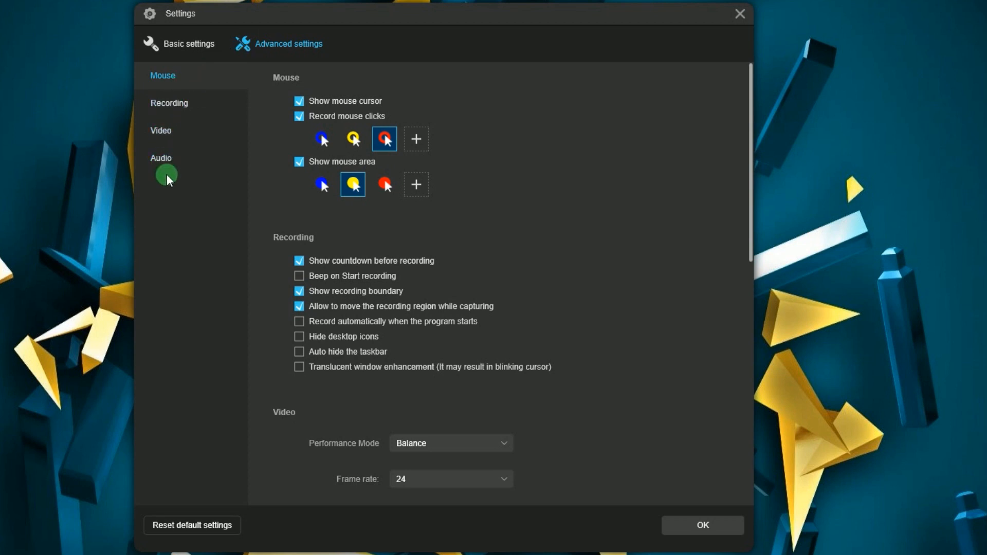
click(700, 524)
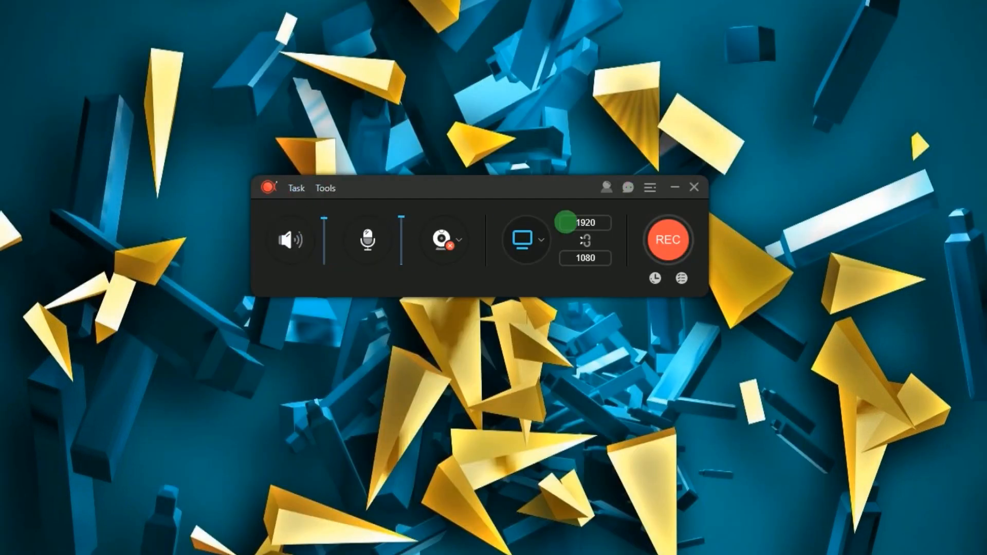
Step: Enable system sound and microphone capture, briefly preview the webcam, and open the Films & TV movie
click(366, 241)
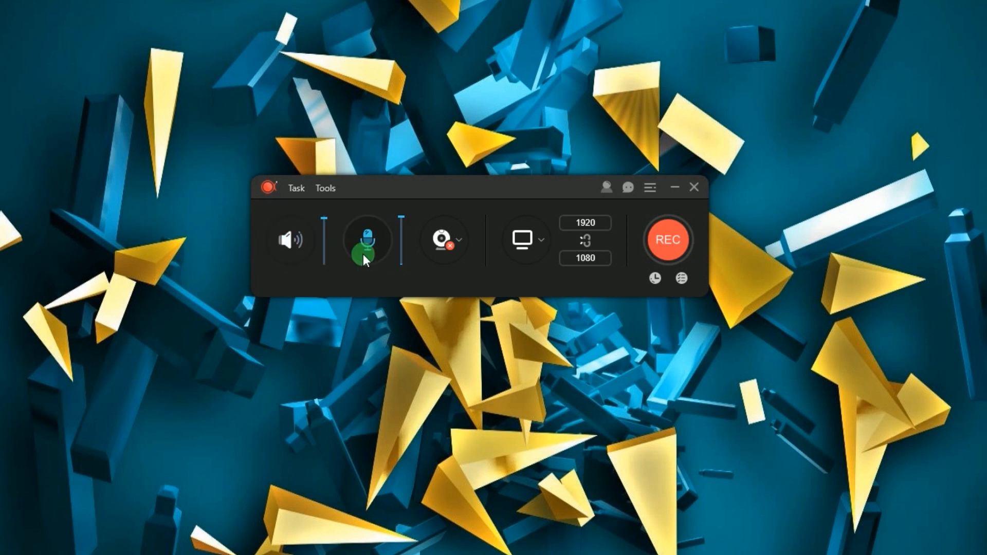
mouse_move(448, 242)
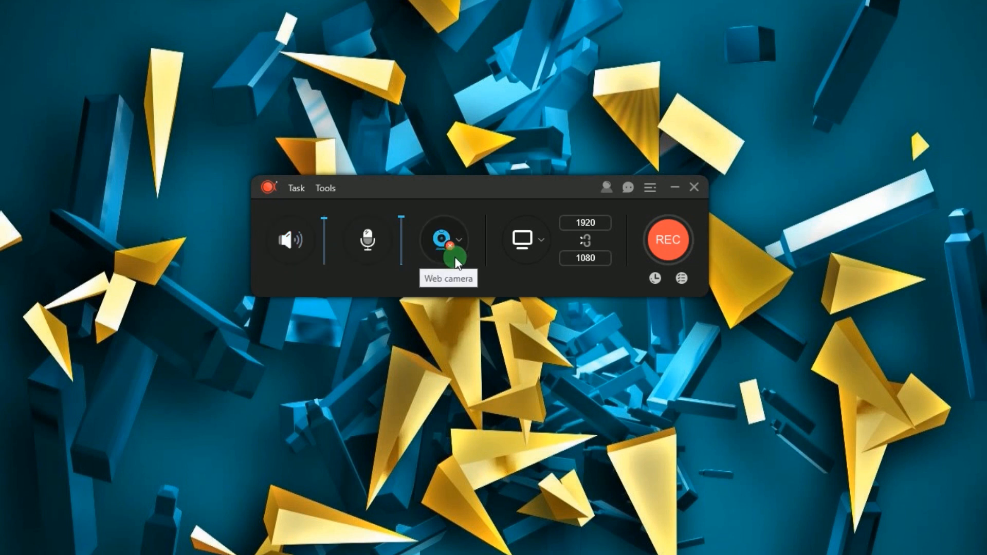
mouse_move(530, 260)
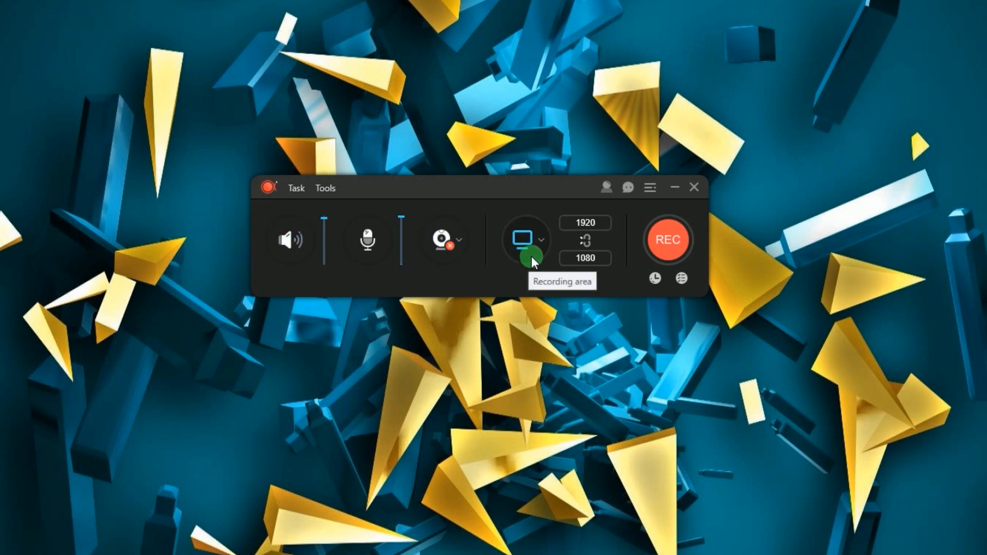
mouse_move(668, 242)
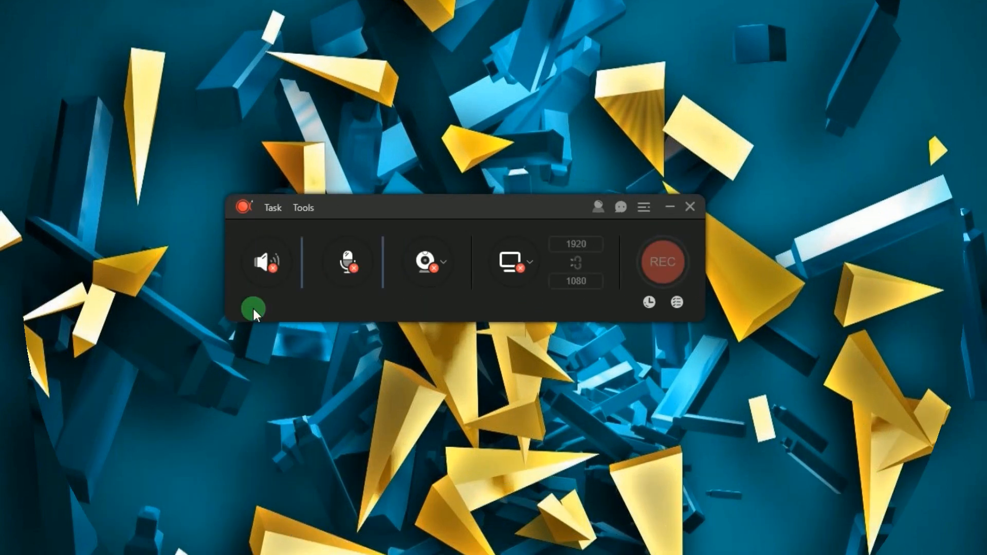
click(266, 261)
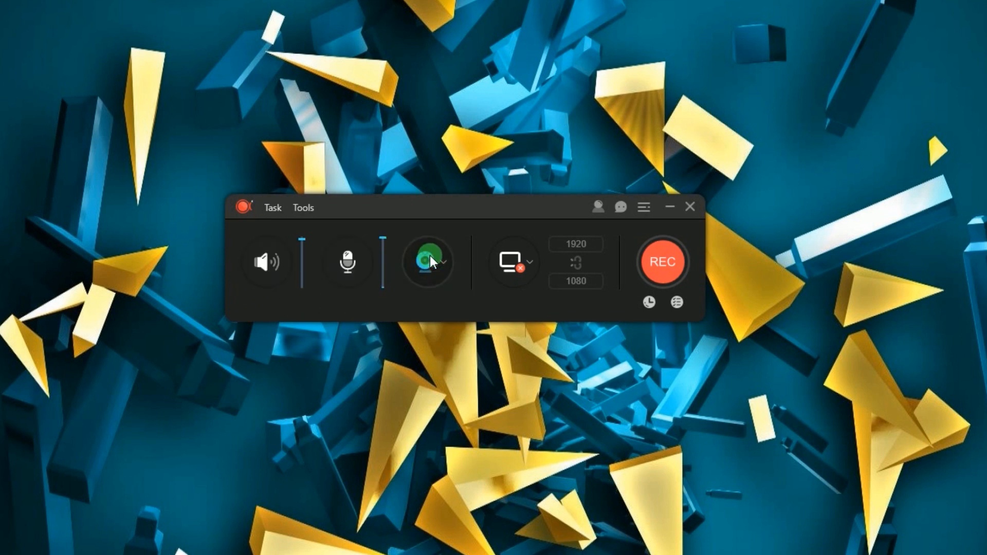
click(427, 263)
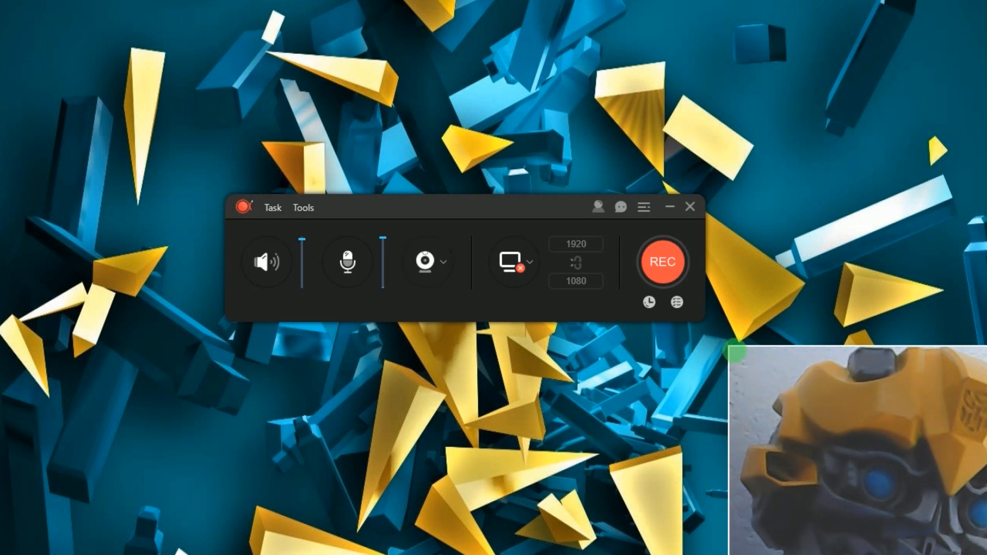
click(734, 351)
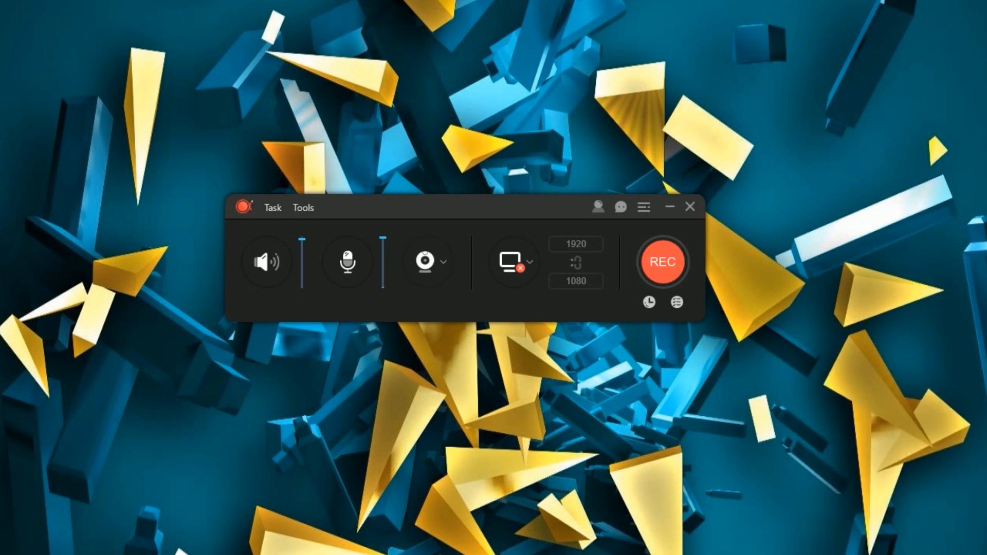
click(510, 261)
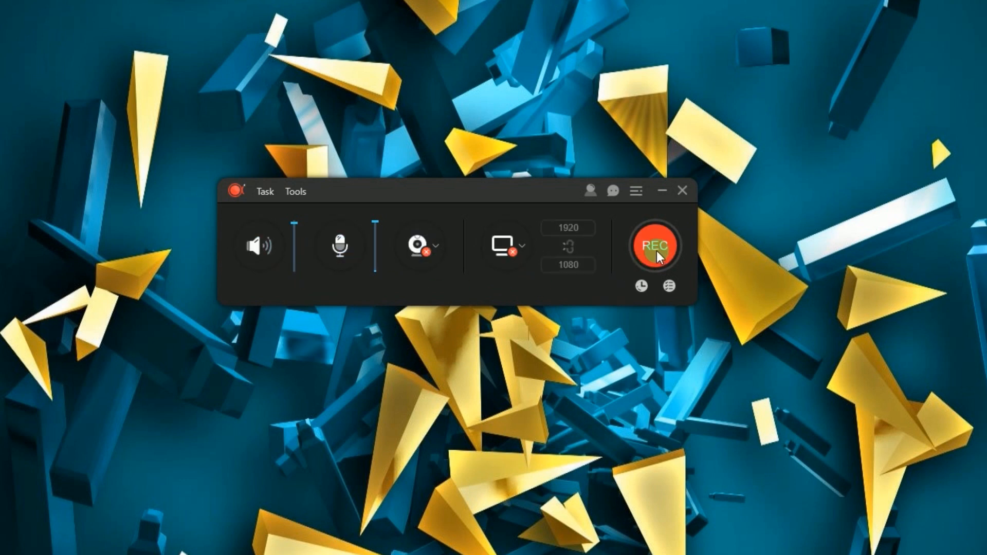
mouse_move(654, 245)
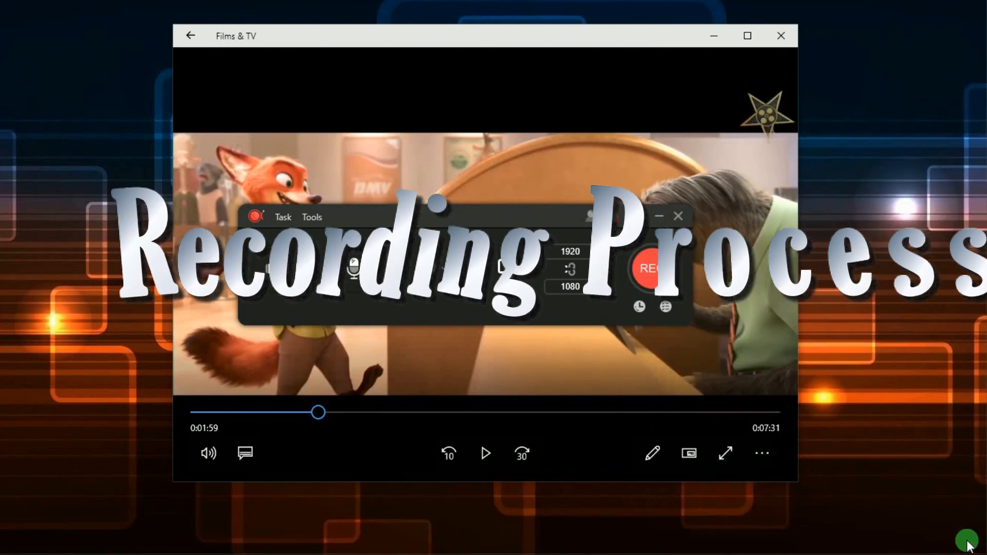
Step: Frame a Custom recording region around the Films & TV movie and start recording
click(507, 268)
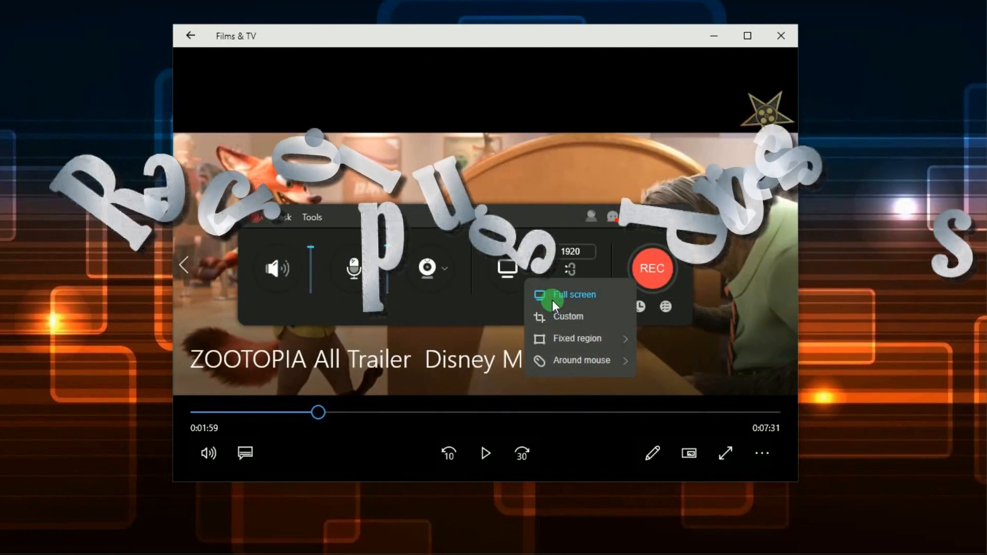
click(573, 295)
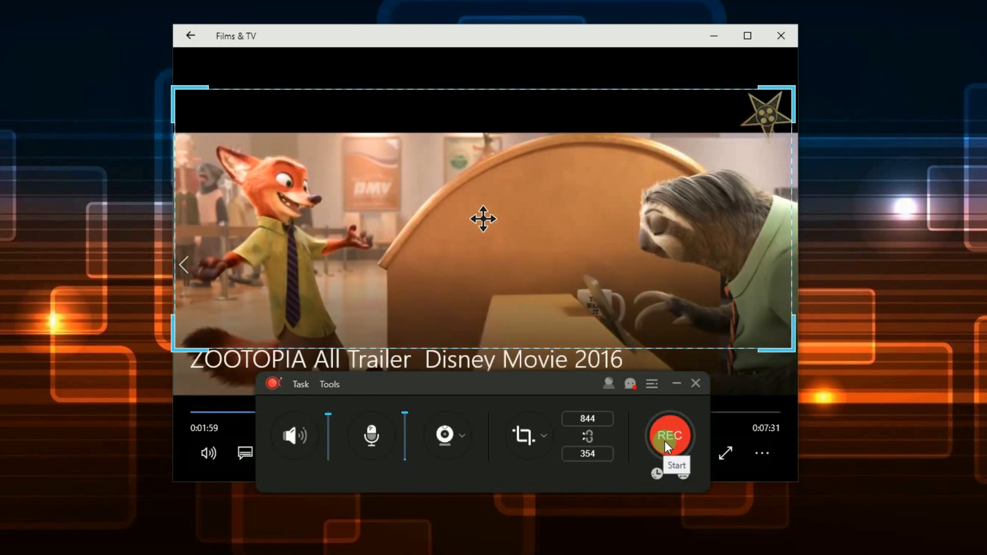
click(669, 435)
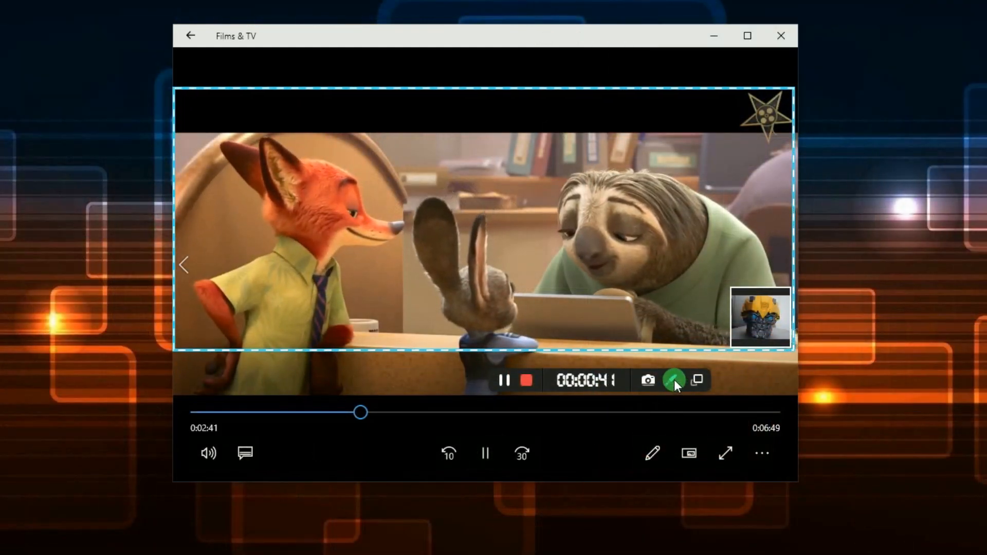
Step: Draw a red arrow, ellipse and rectangle over the live movie recording, then undo them
click(672, 379)
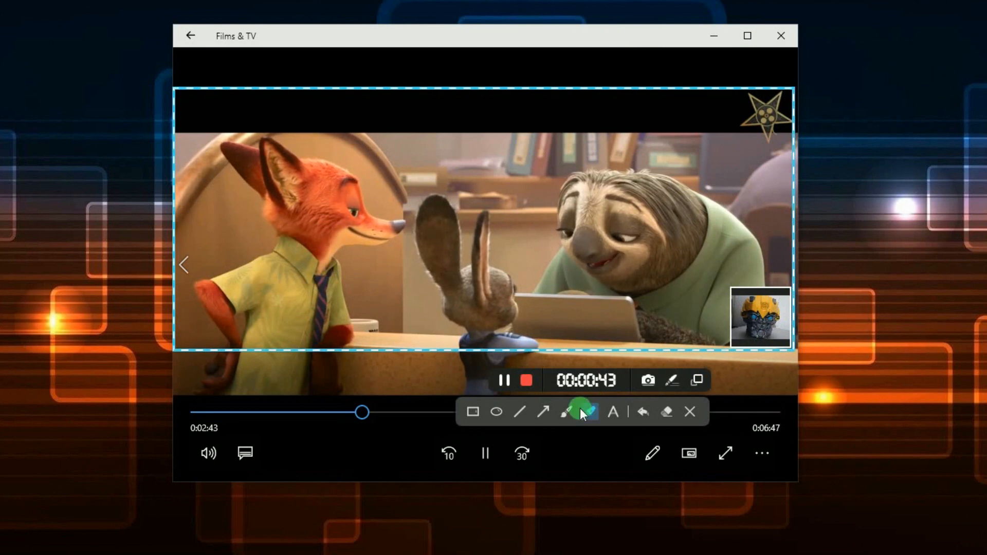
click(542, 412)
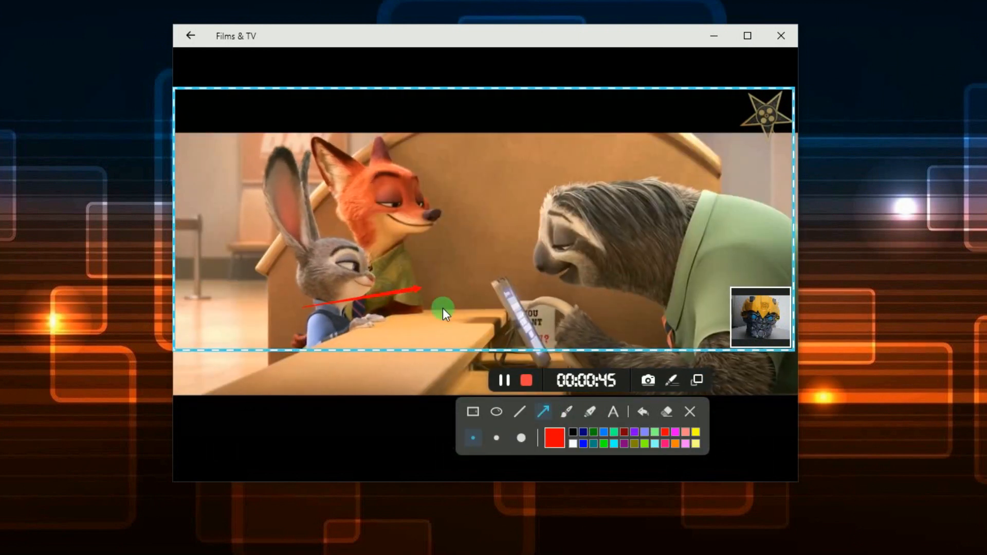
click(496, 412)
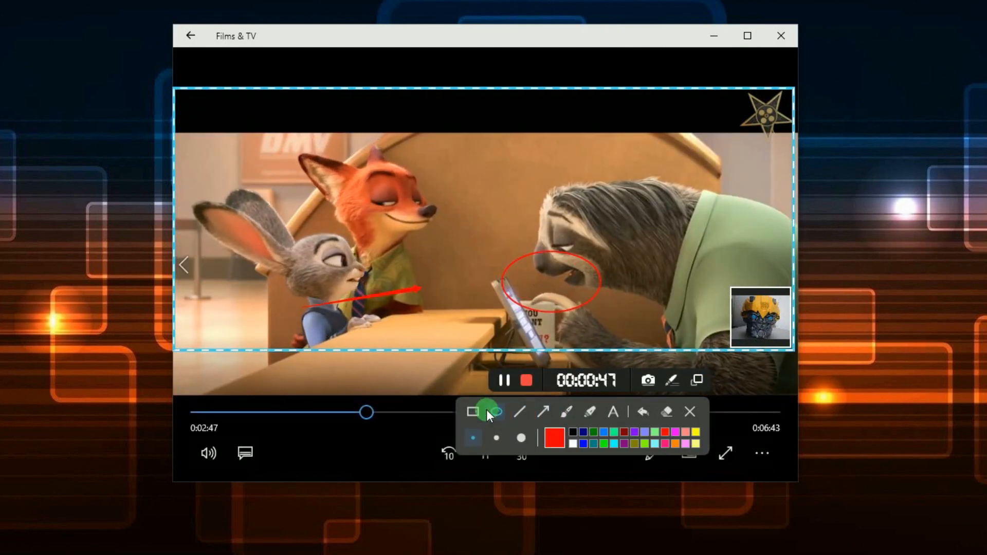
click(472, 412)
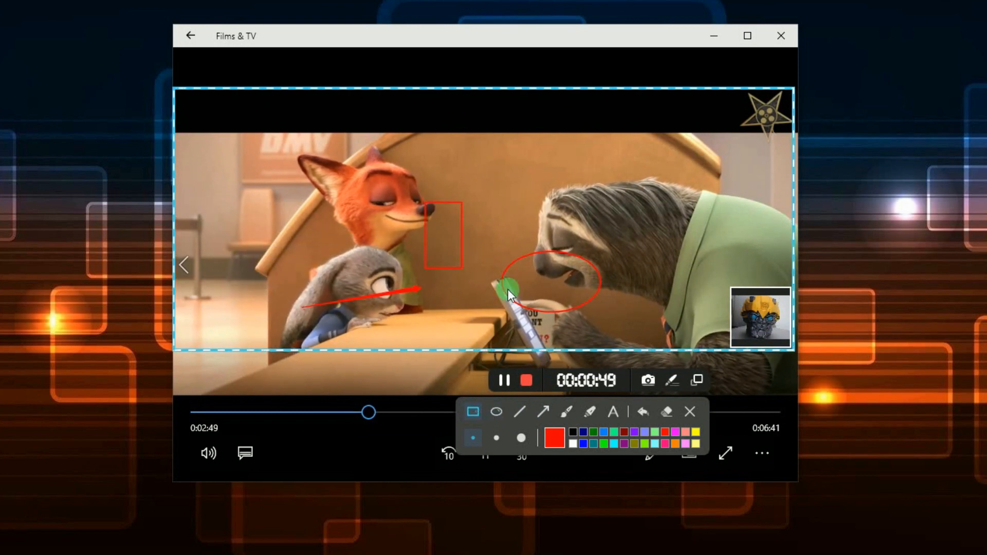
click(642, 411)
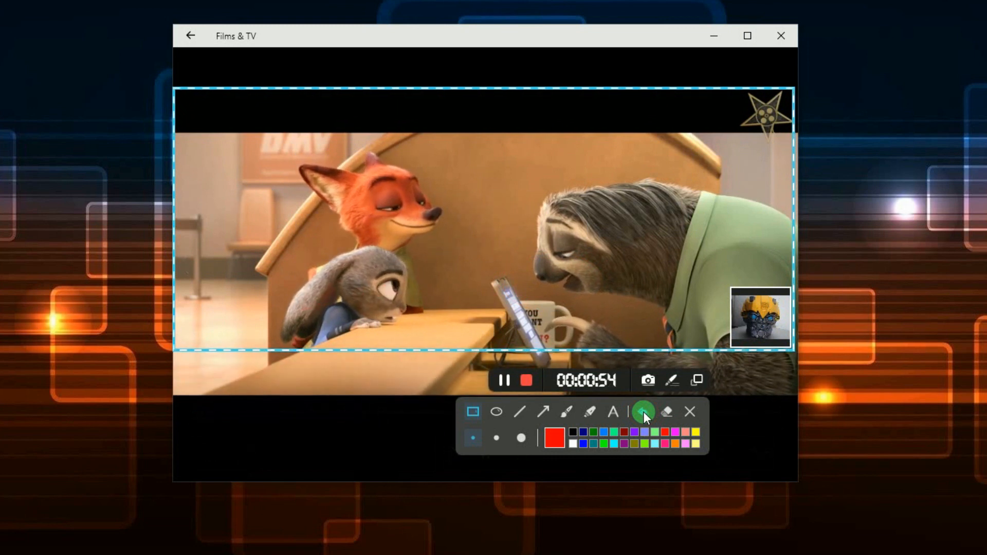
click(689, 411)
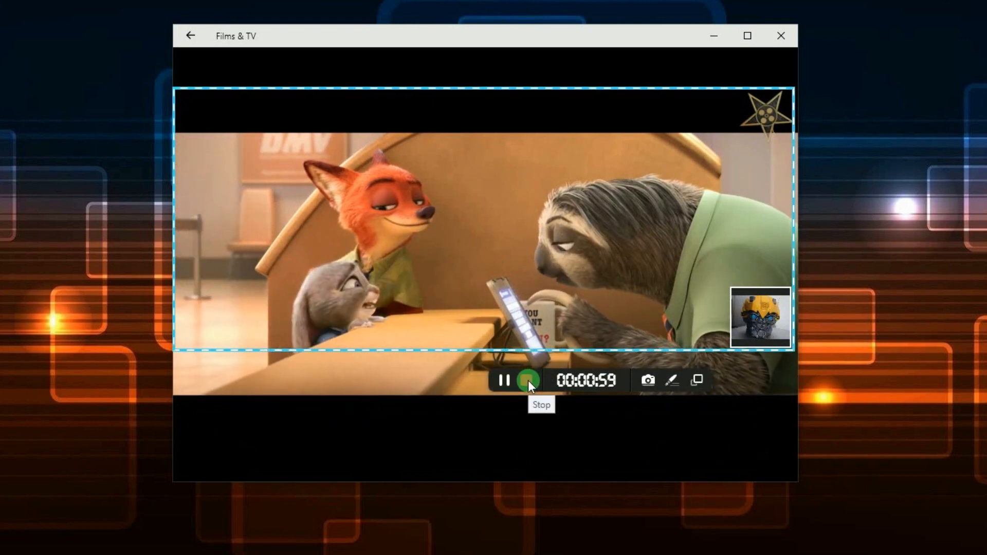
Step: Stop the movie recording from the recording toolbar
click(527, 381)
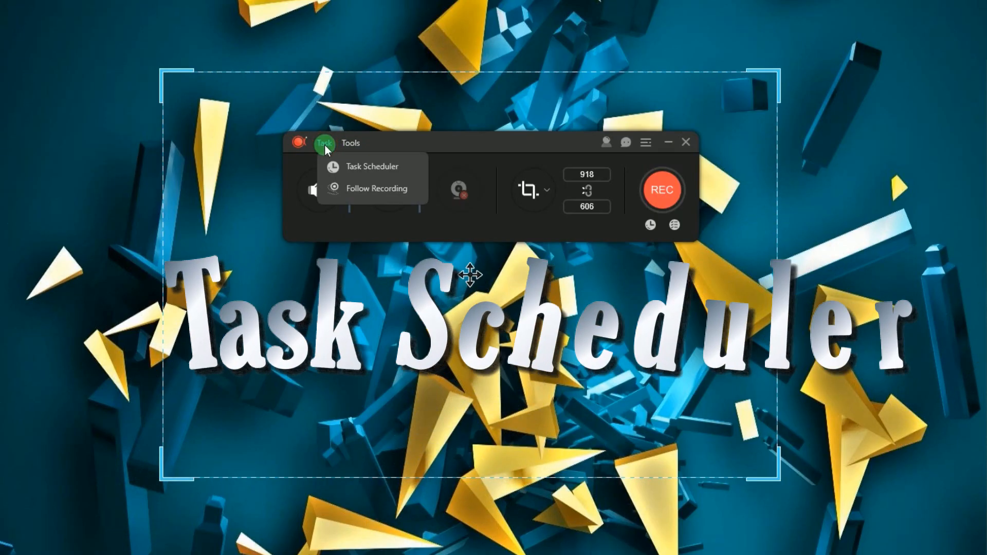
click(372, 166)
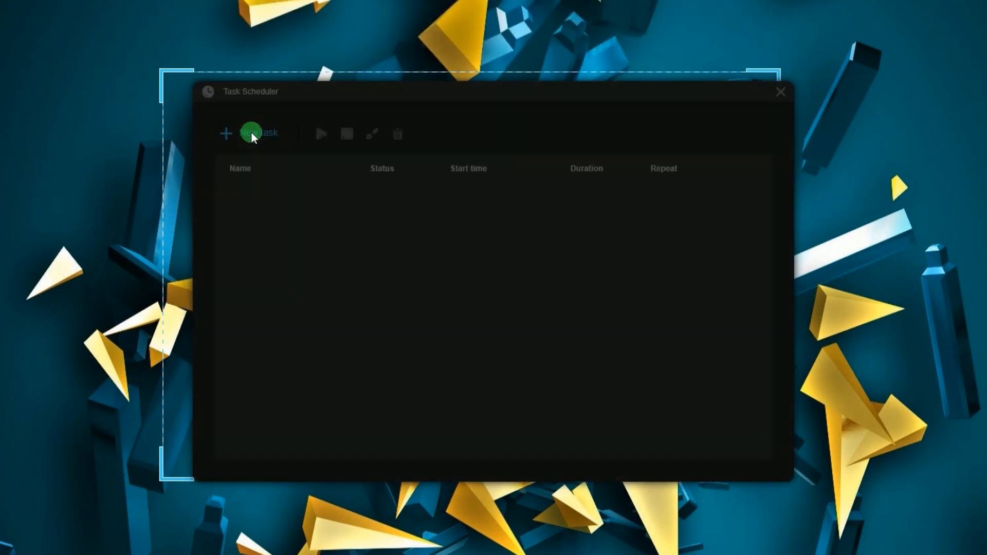
click(257, 133)
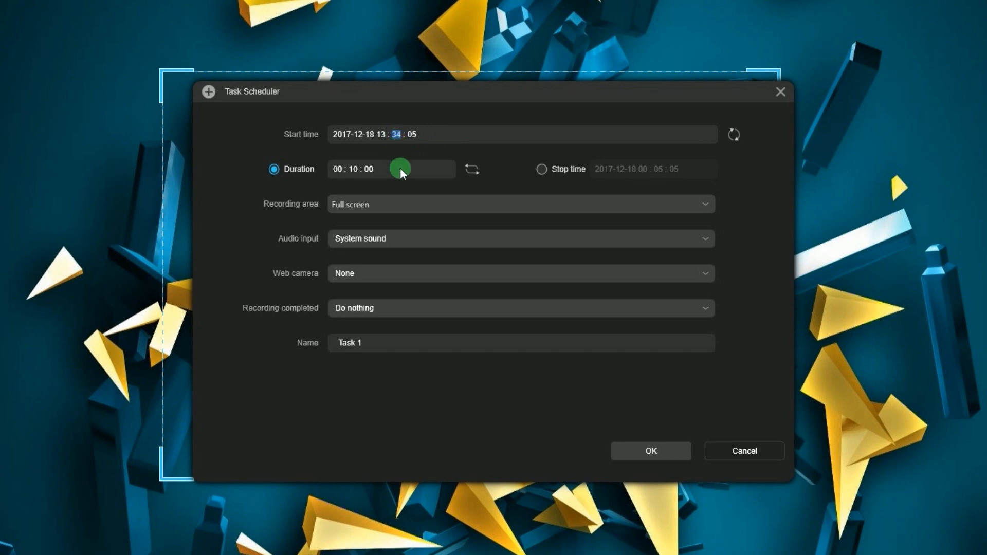
mouse_move(323, 233)
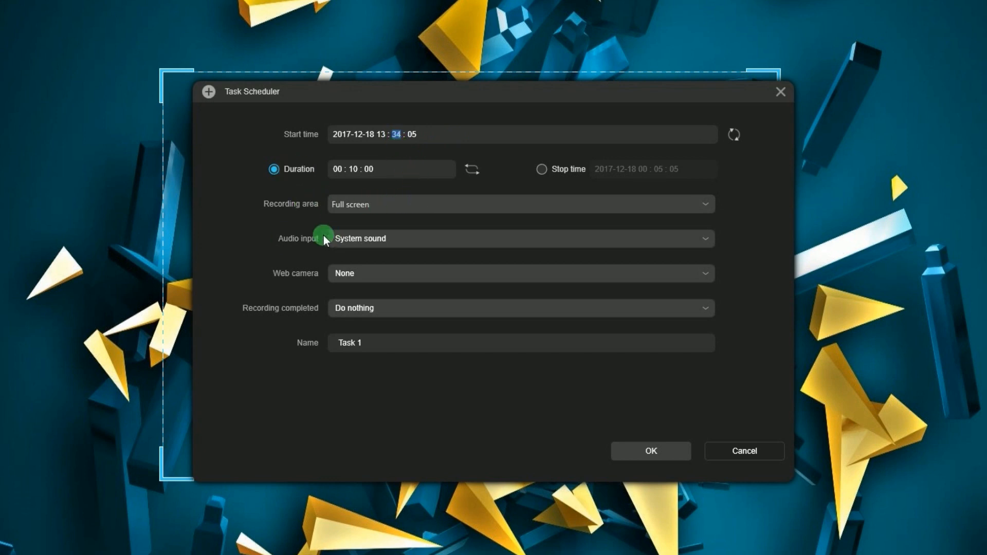
mouse_move(264, 314)
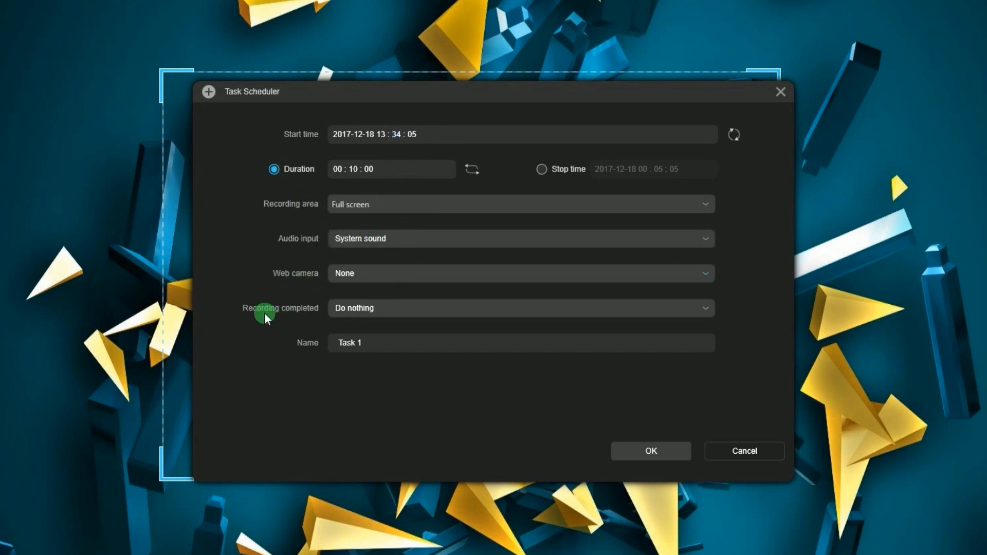
click(380, 342)
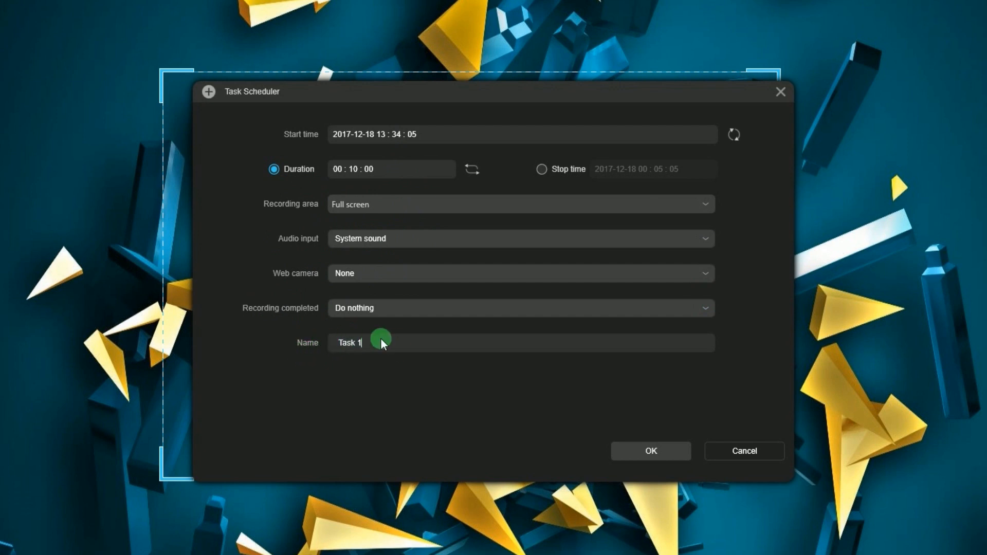
click(650, 450)
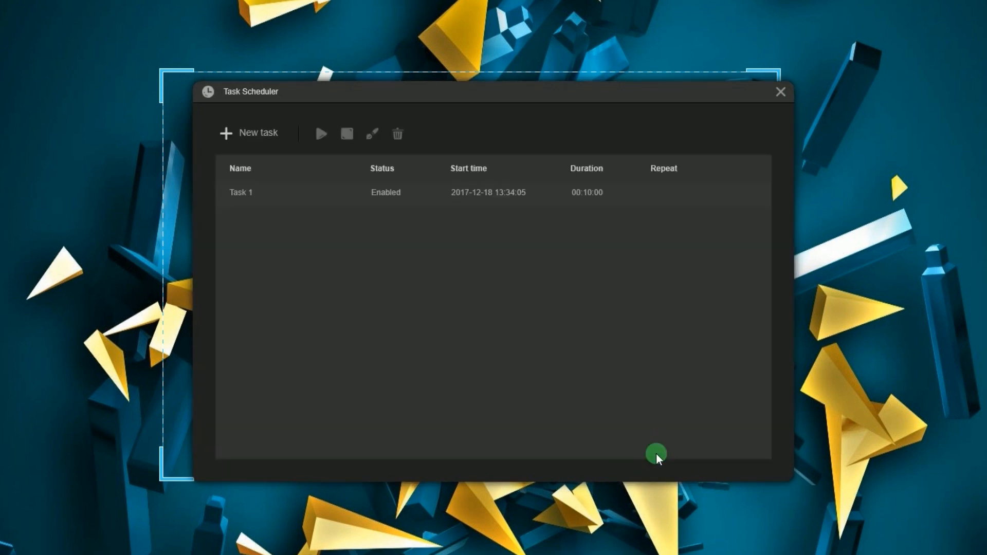
Step: Close the Task Scheduler window and return to the recorder panel
click(384, 191)
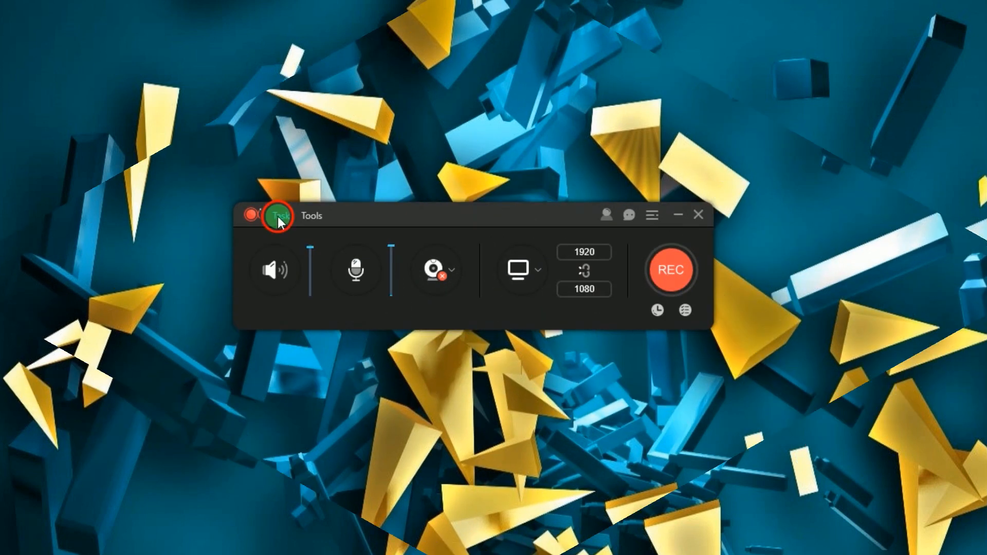
Step: Enable Follow Recording with Google Chrome (chrome) as the followed application
click(281, 215)
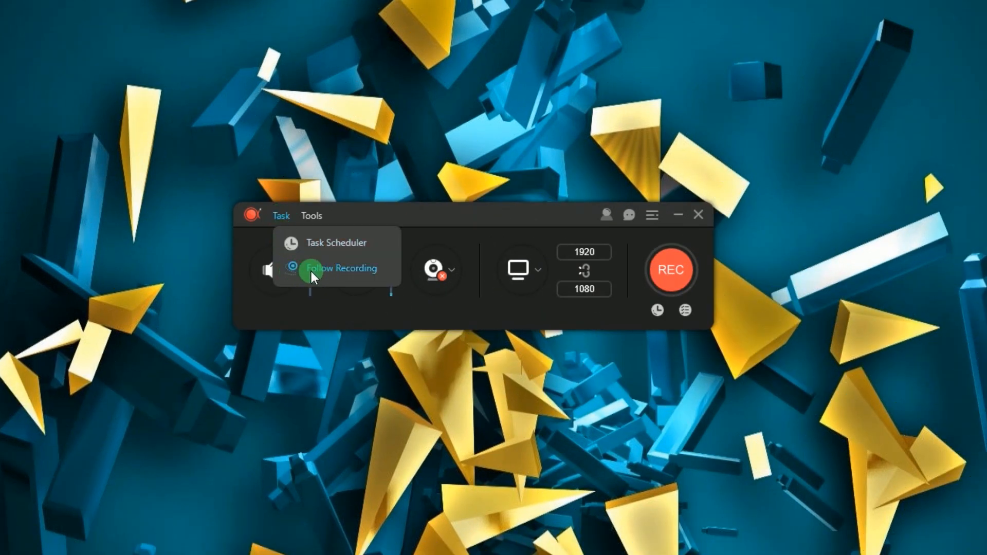
click(340, 267)
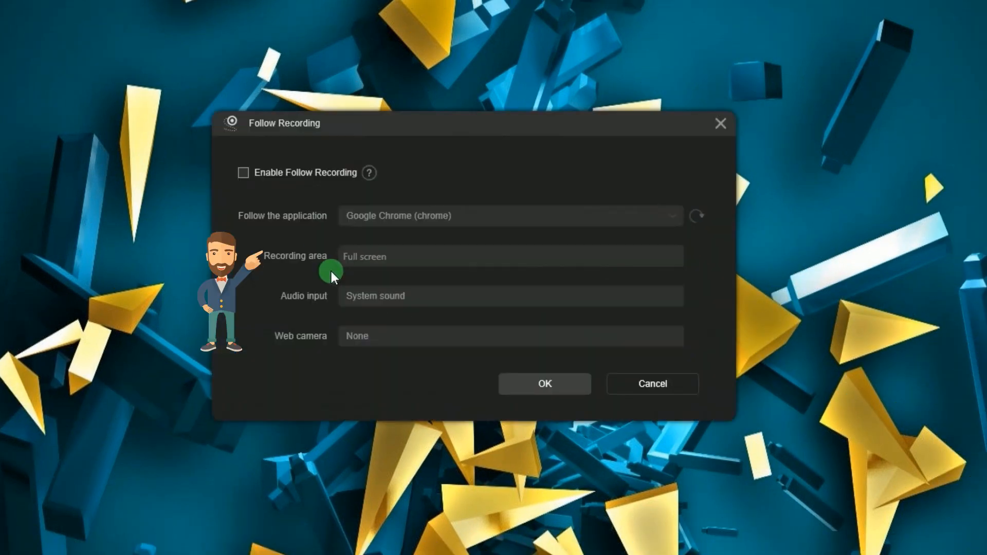
mouse_move(565, 124)
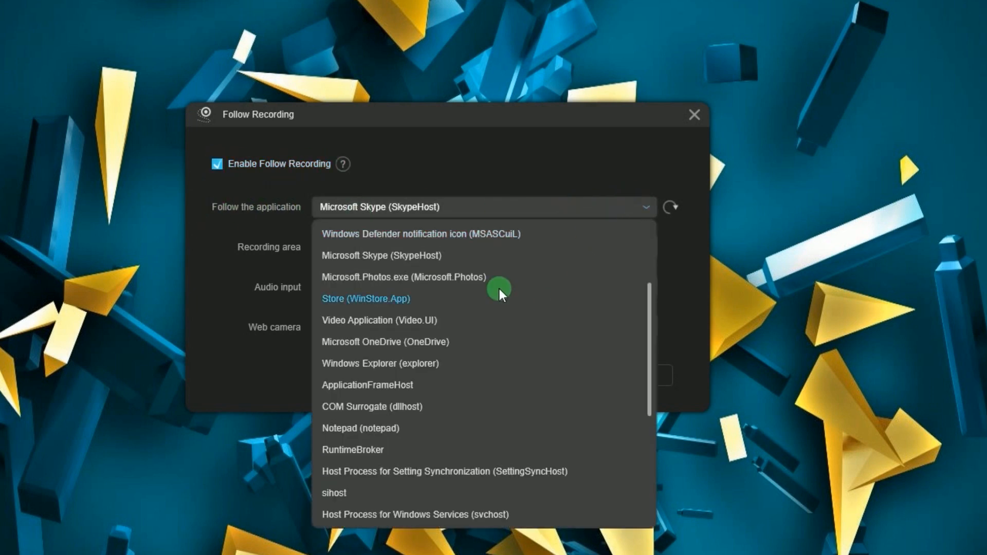
scroll(down, 3)
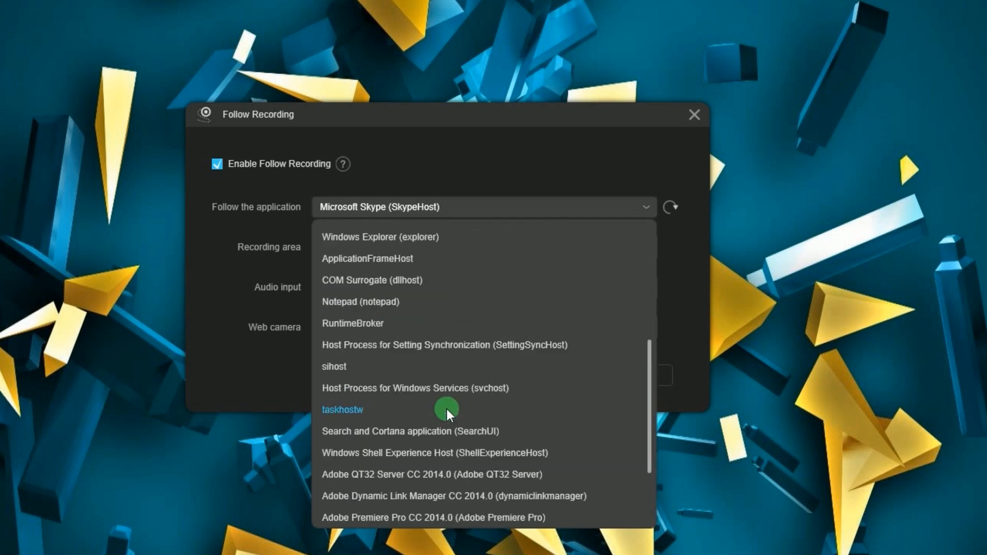
scroll(up, 3)
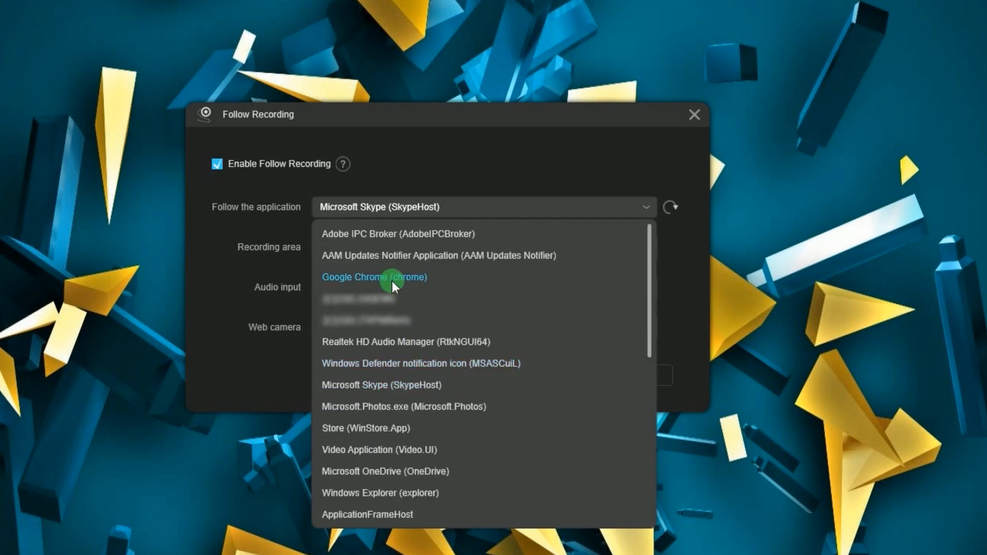
click(374, 277)
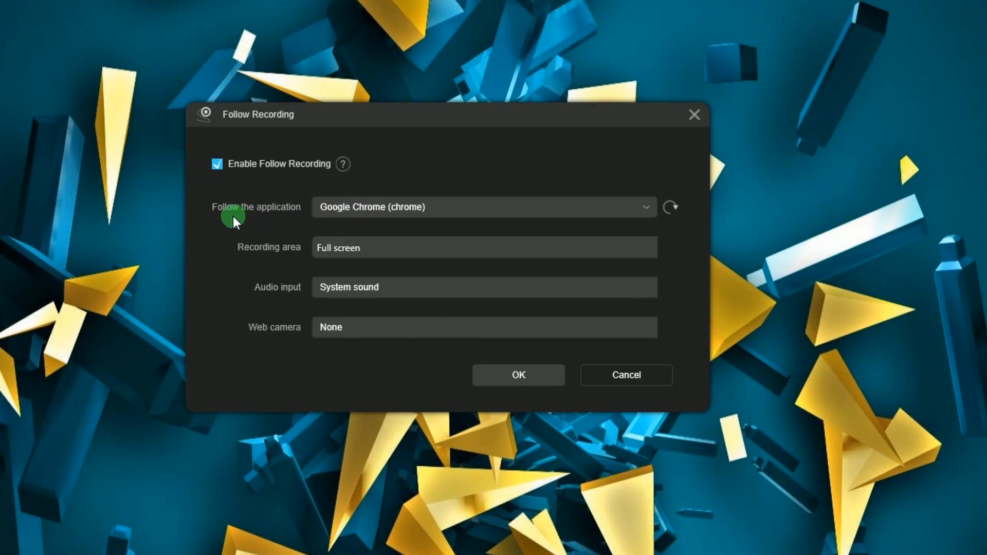
mouse_move(271, 293)
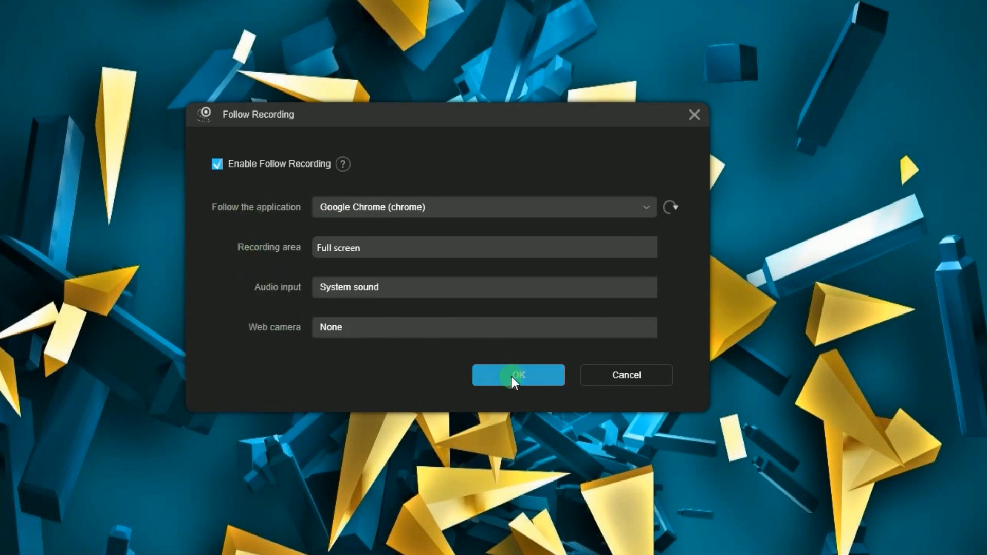
click(518, 375)
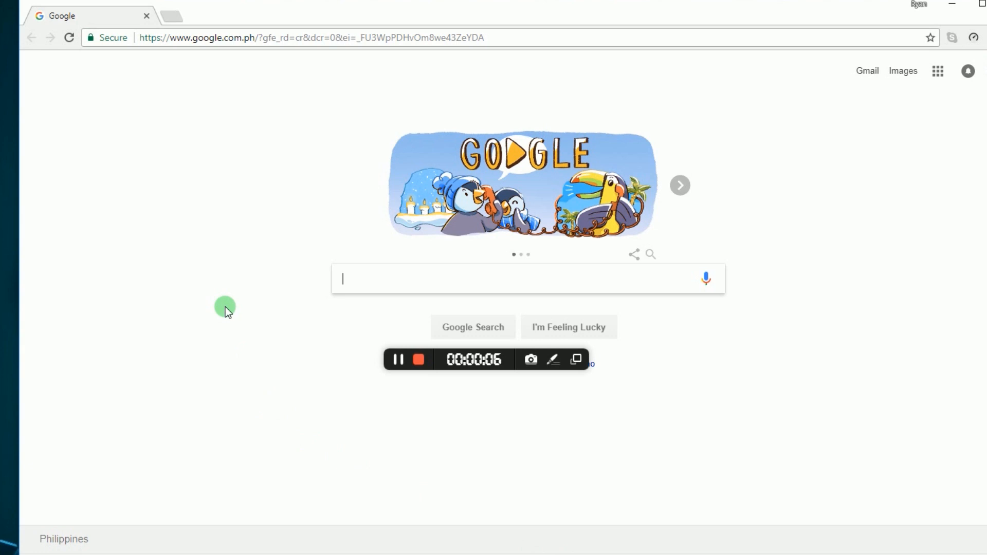
mouse_move(656, 246)
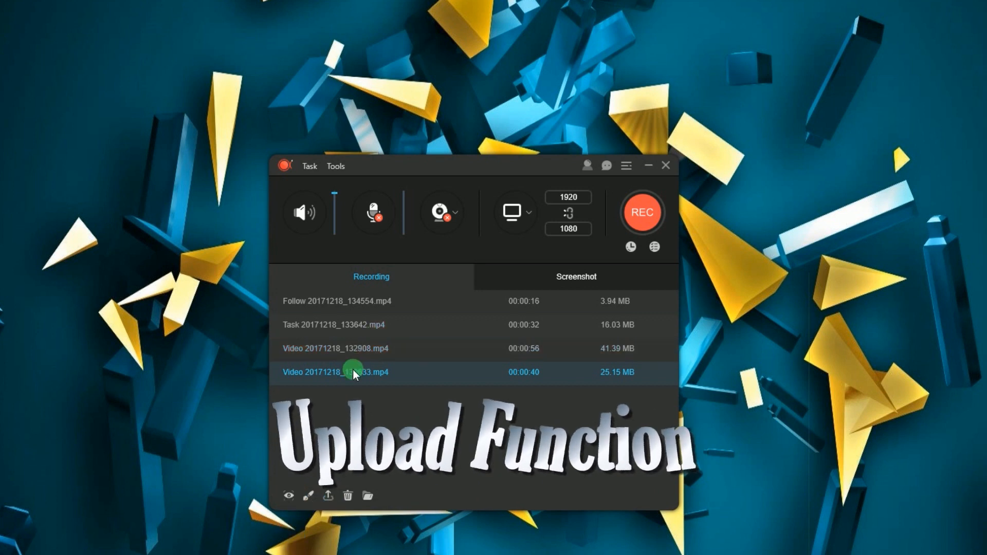
Step: Upload Video 20171218_130633 to YouTube with description 'Sample' and tag 'sample'
click(328, 496)
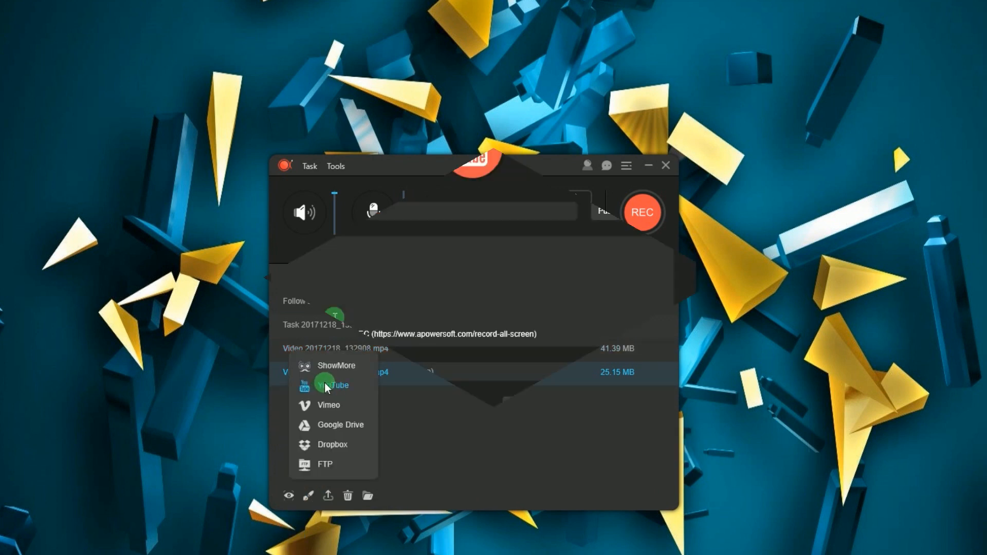
click(334, 385)
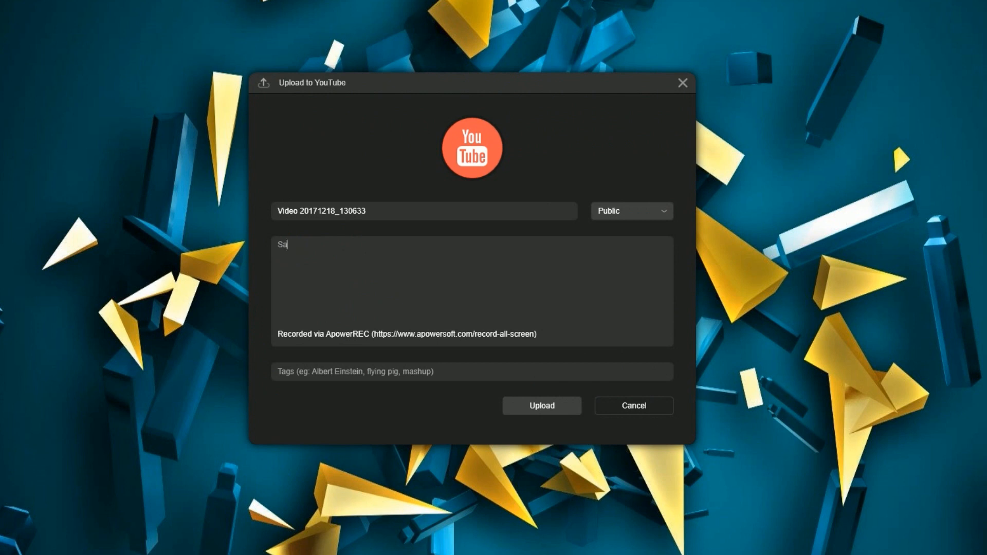
text(mple)
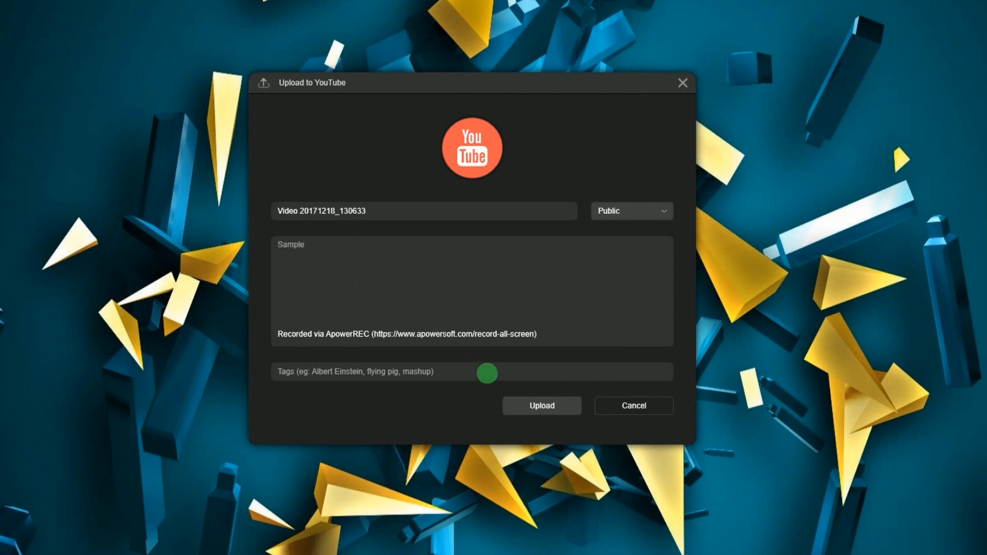
text(sample)
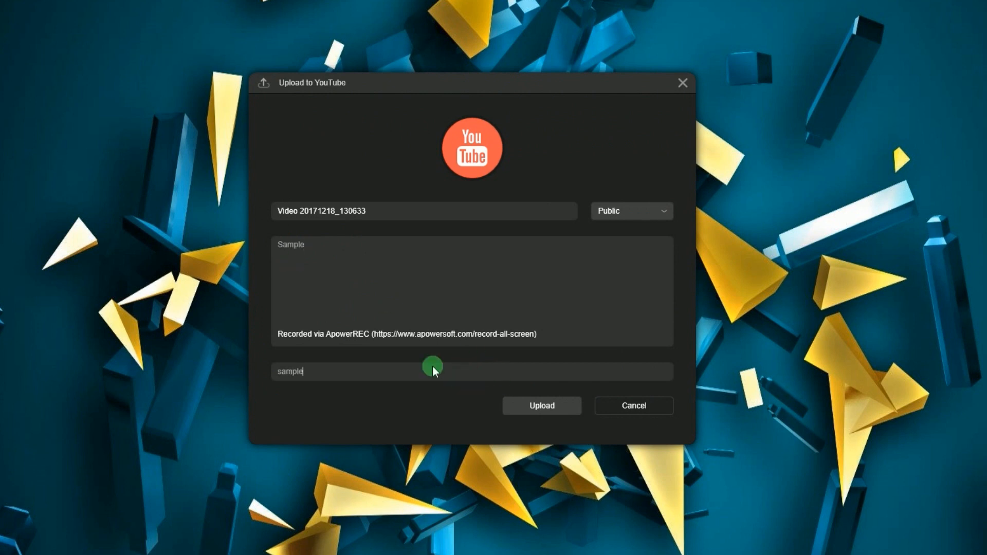
click(541, 406)
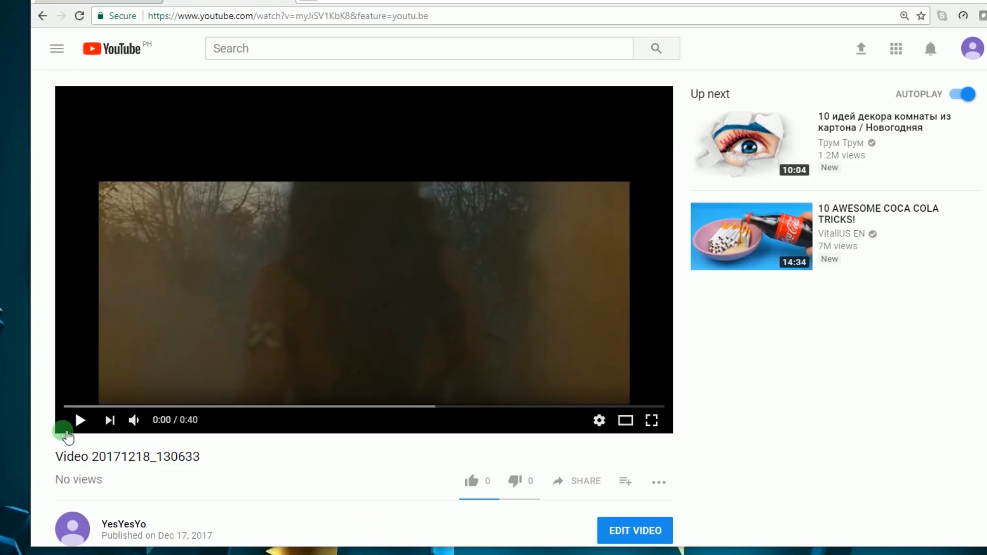
Step: Play Video 20171218_130633 on its YouTube watch page
click(80, 420)
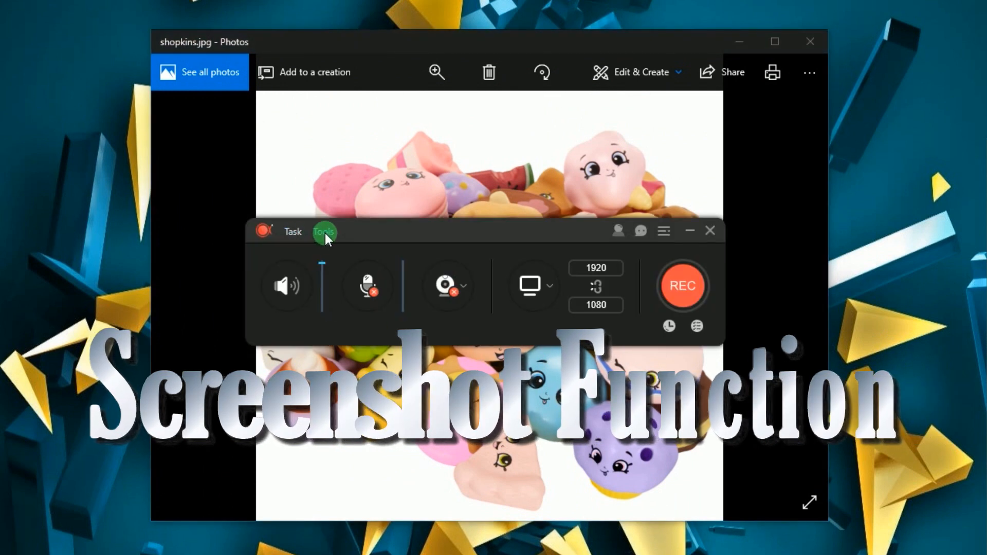
Step: Capture the shopkins photo as a 572×393 screenshot and save it as a JPG to the Desktop
click(324, 231)
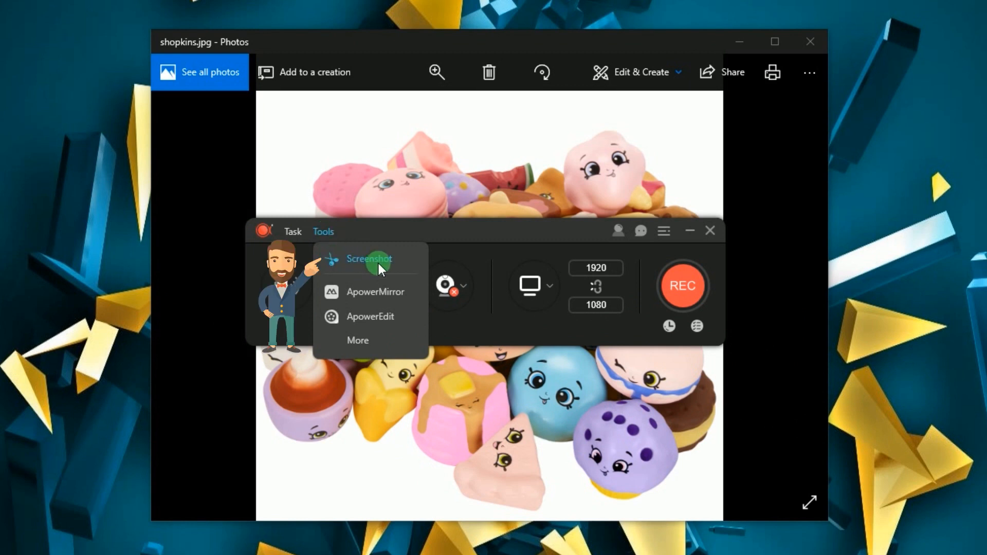
click(369, 258)
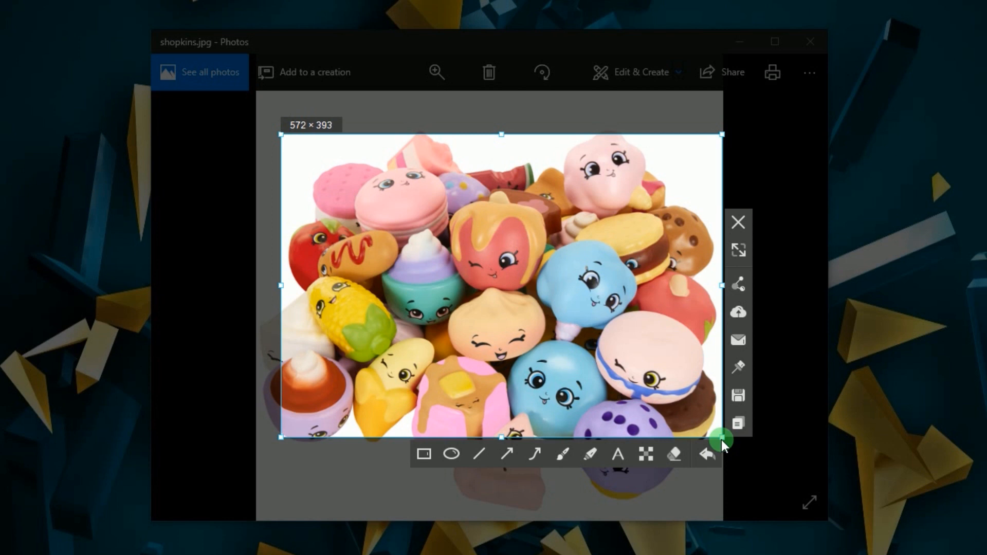
click(737, 395)
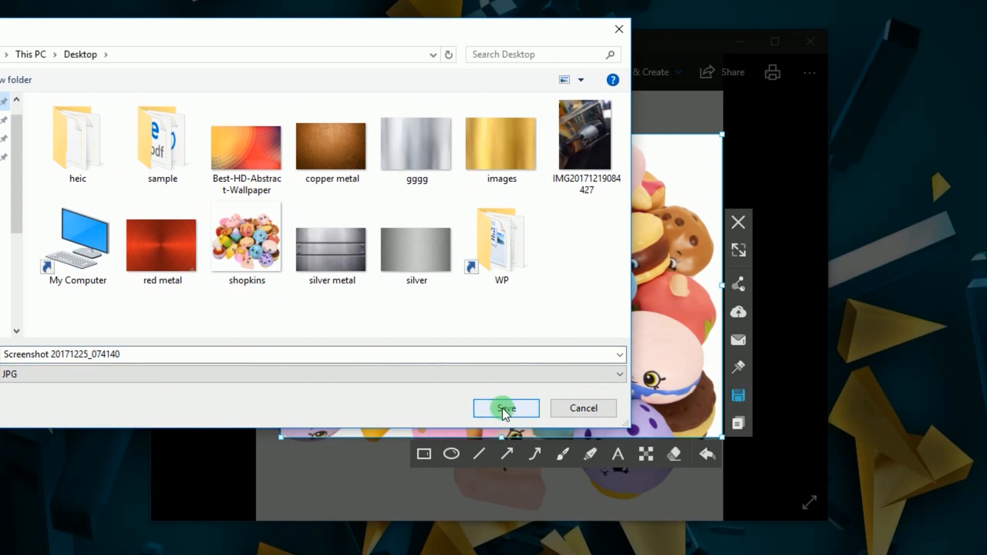
click(505, 408)
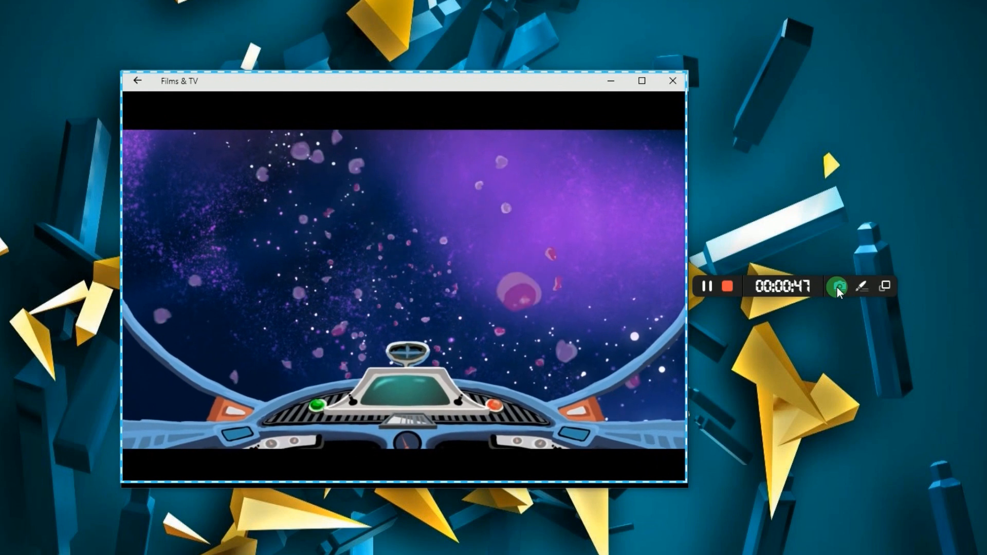
Step: Snap the space film, then view 20171226_132905.jpg from the screenshot library in Photos
click(838, 286)
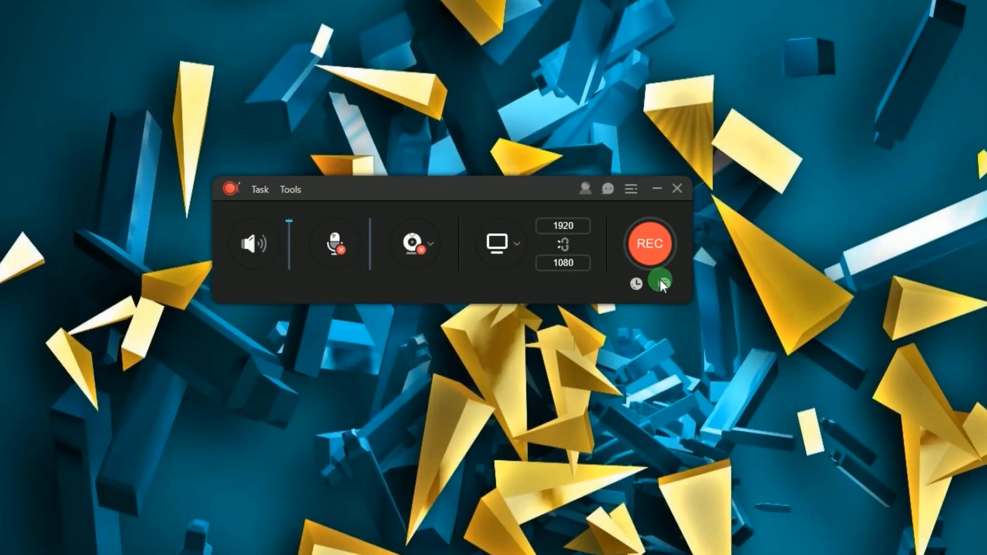
click(662, 283)
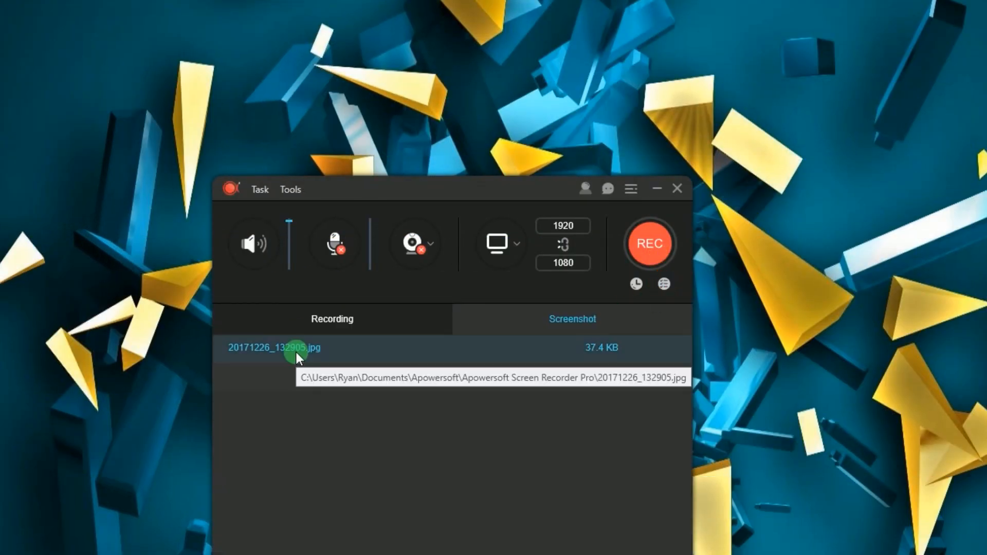
double_click(274, 348)
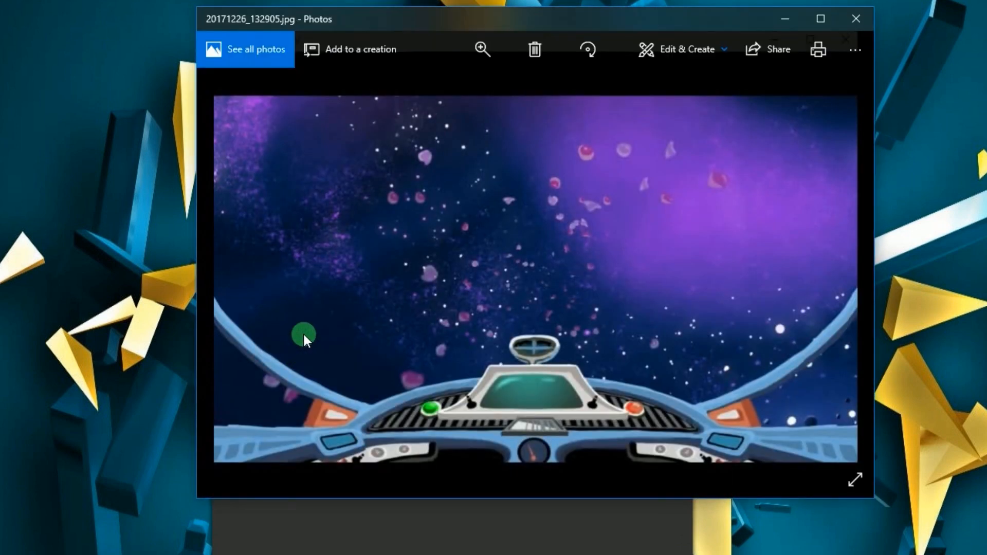
mouse_move(865, 19)
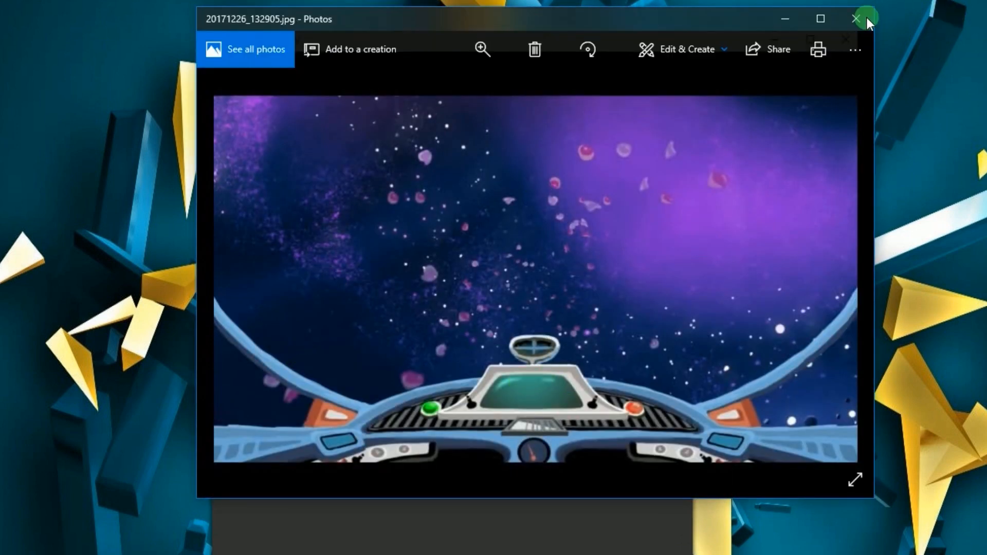
click(855, 19)
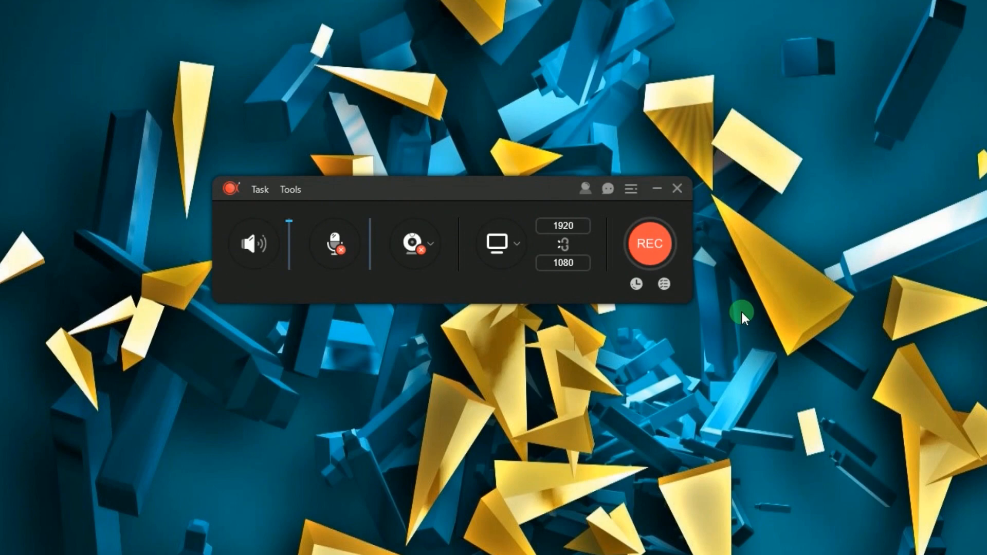